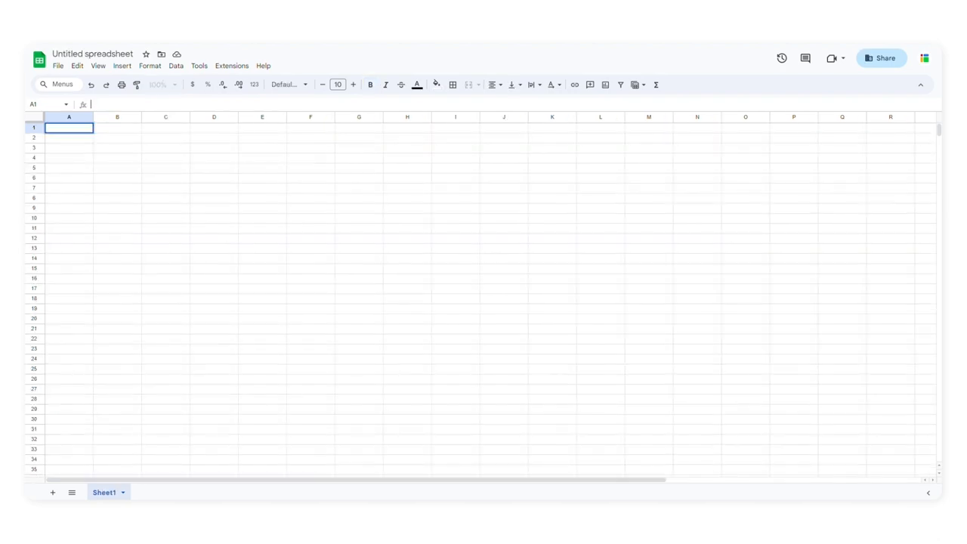
Step: Enter =IMPORTRANGE("<source URL>", "Sales!A1:E") in A1 to pull columns A to E from Sales
type("=IMPORTRANGE(")
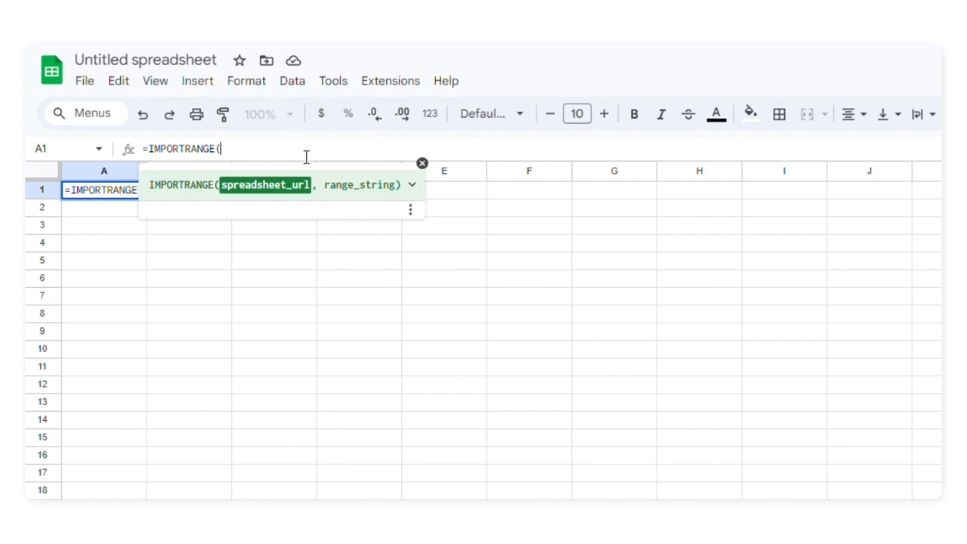
type("\"https://docs.google.com/spreadsheets/d/1BfIOSAQwLkNKLxmeK1qi0mr4E43OSbDU-c_Cf-rCdZc/edit#gid=0\"")
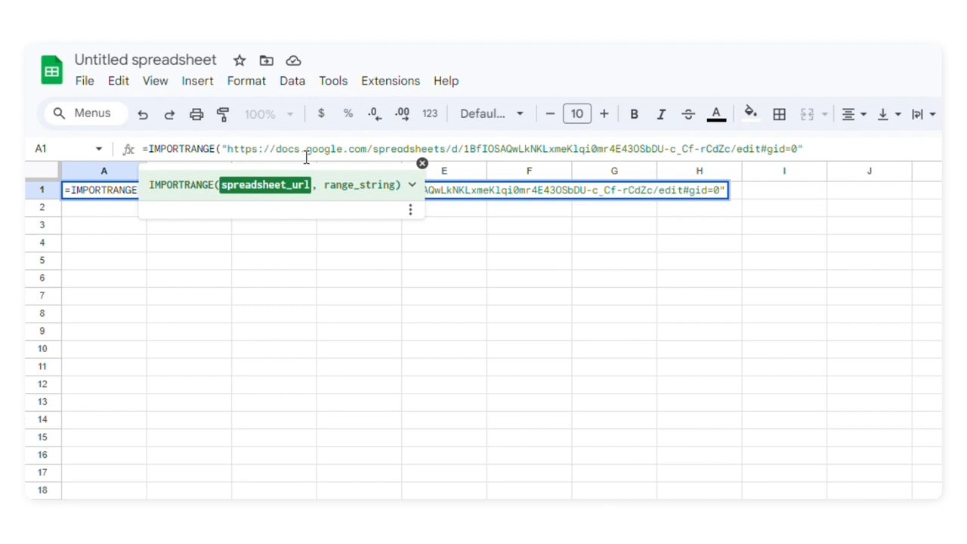
type(",")
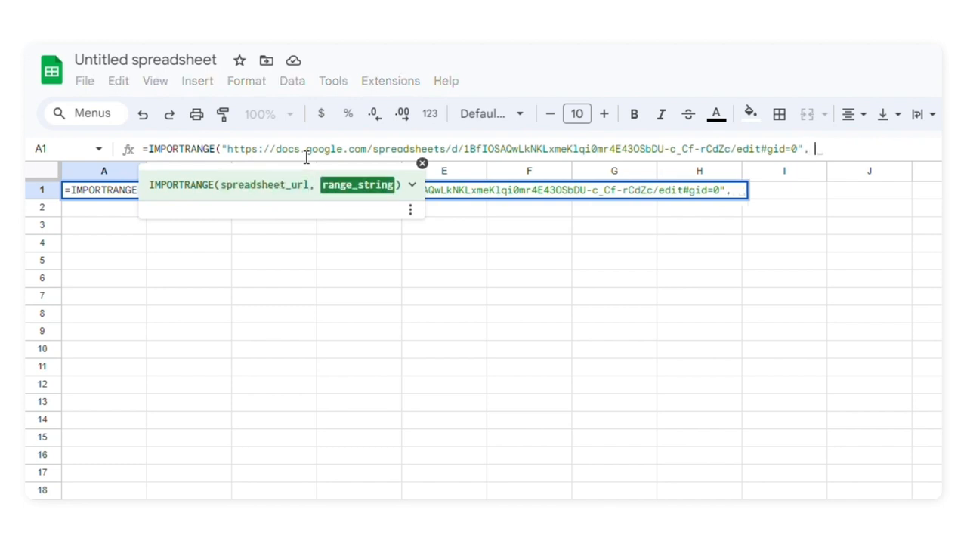
type("\"\"")
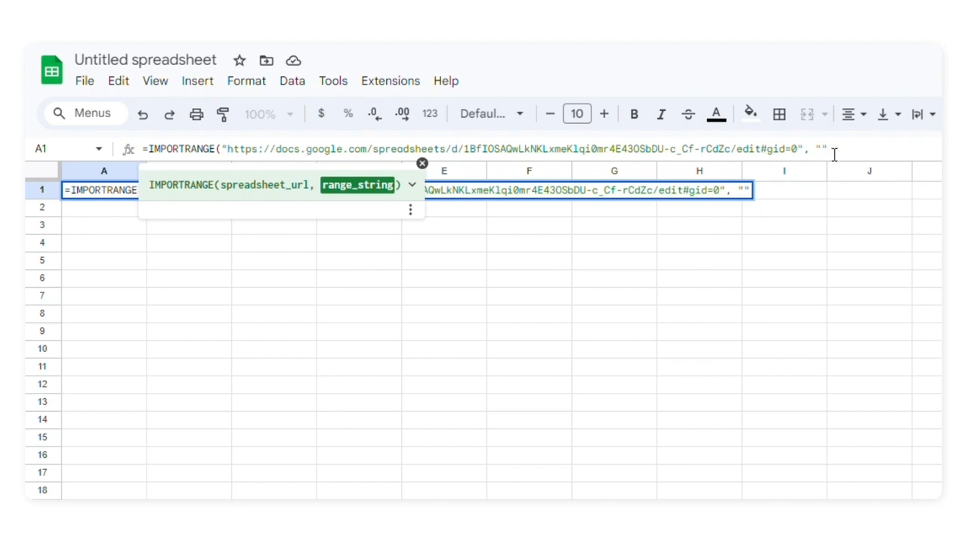
type("Sales")
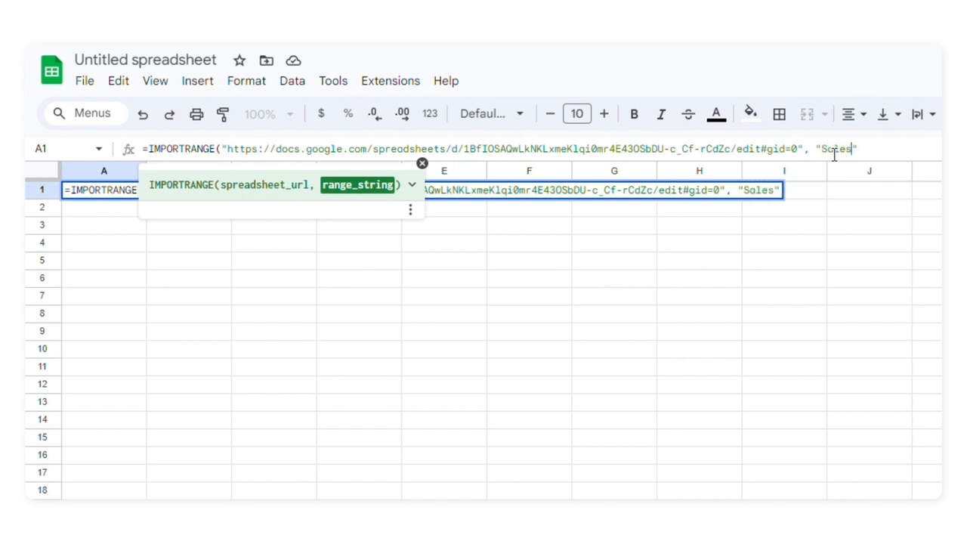
type("!A1:E")
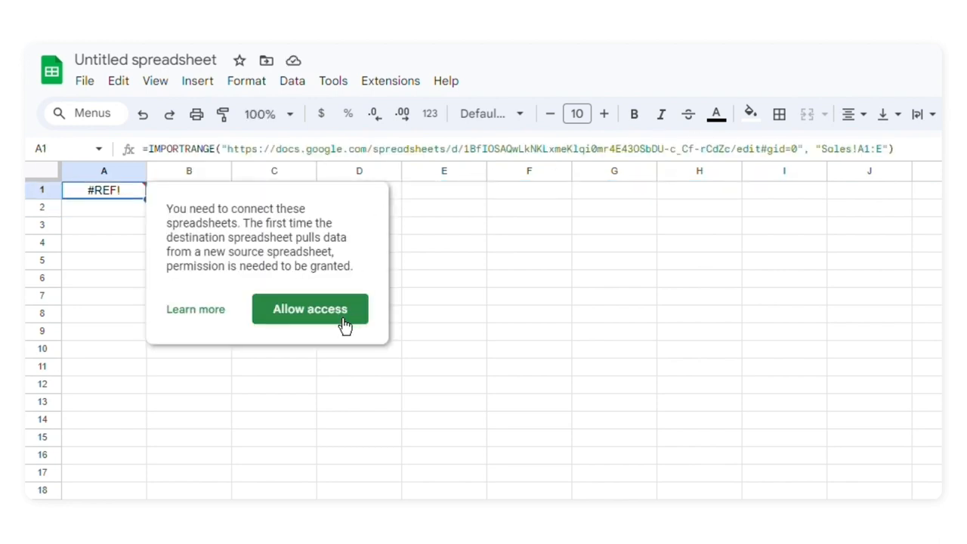
Step: Allow access on the #REF! popup so A1 connects to the source spreadsheet
left_click(310, 308)
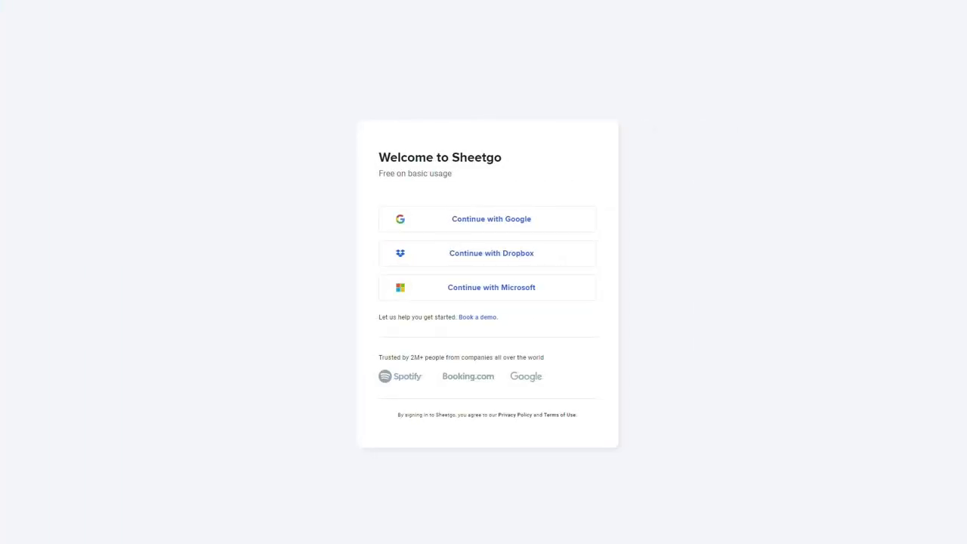
mouse_move(476, 239)
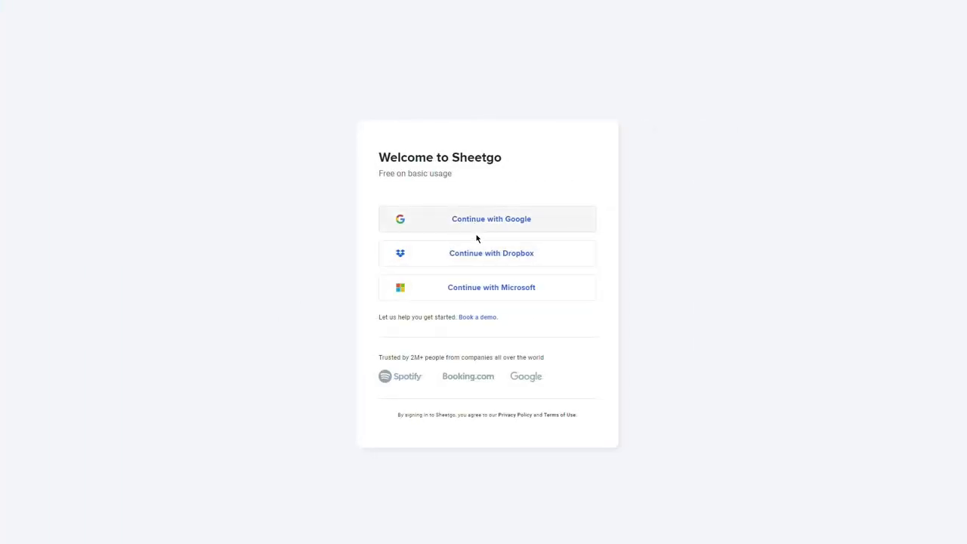
mouse_move(491, 287)
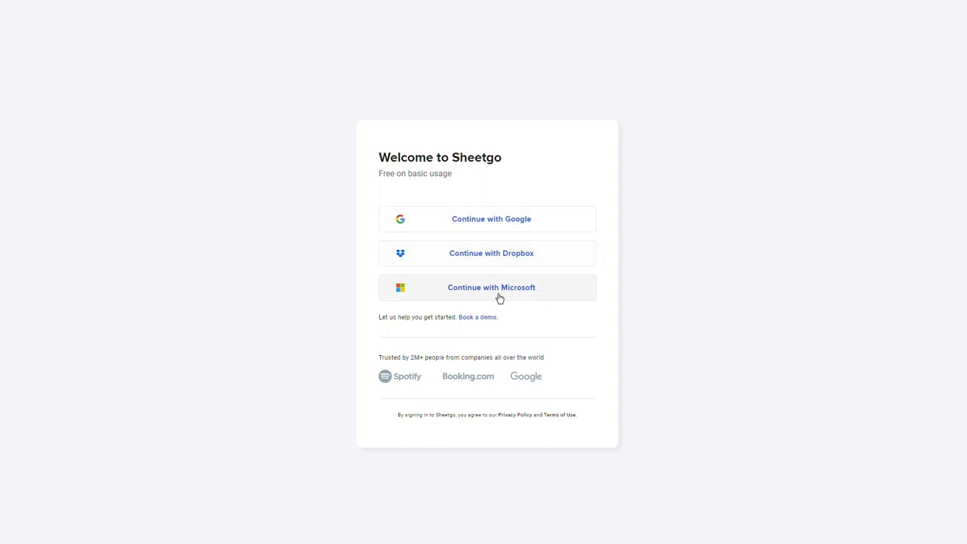
Step: Sign in with Microsoft to reach the Sales report workflow's Report step
left_click(491, 287)
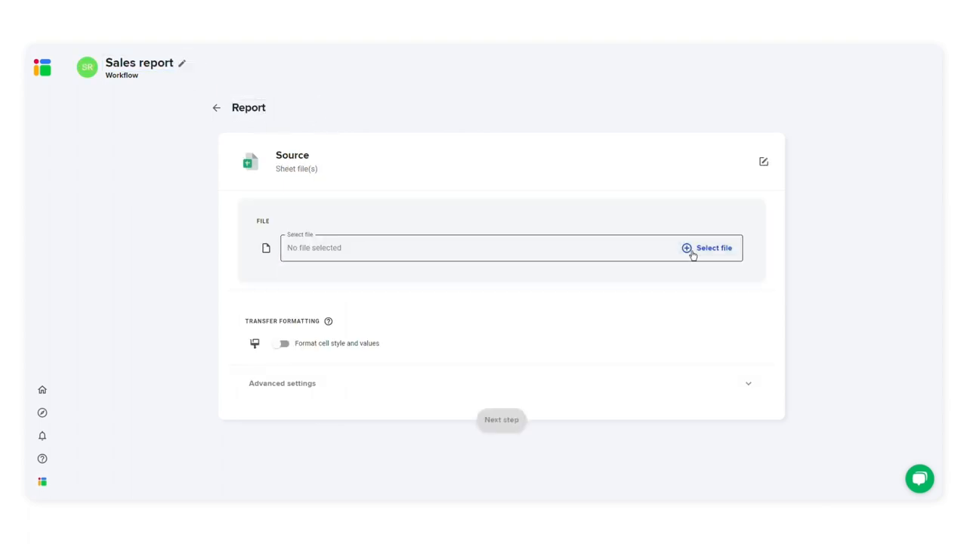
Step: Choose Sales report's Sales tab as source with Format cell style and values enabled
left_click(707, 248)
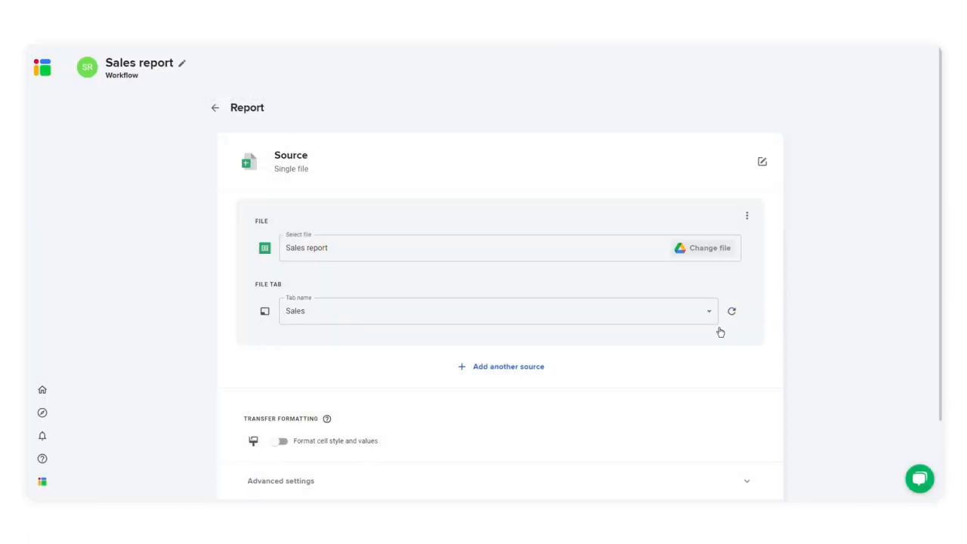
scroll("down", 3)
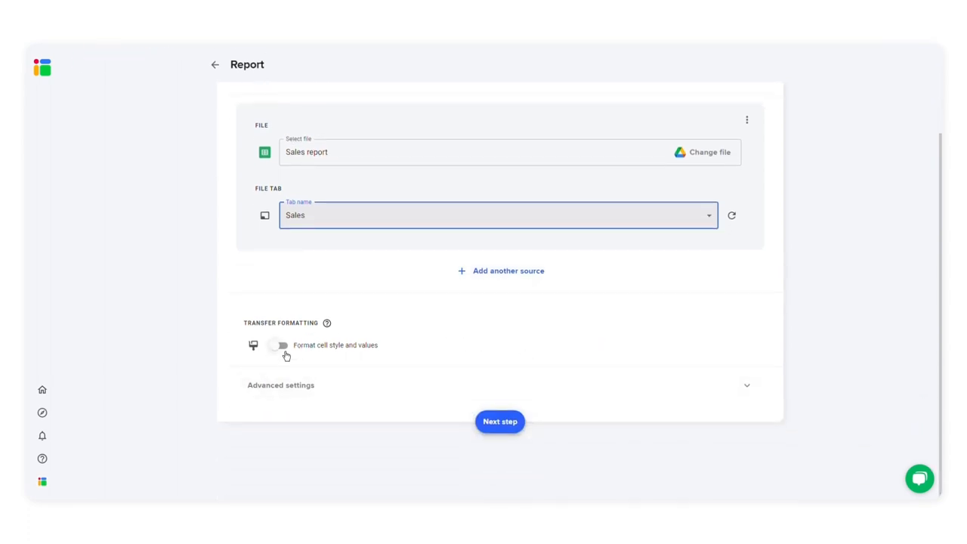
left_click(278, 344)
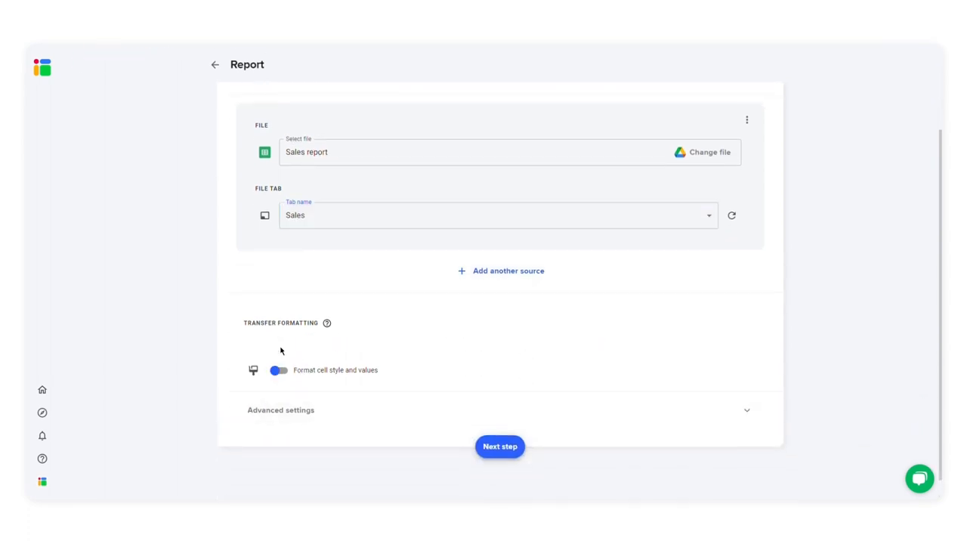
left_click(278, 371)
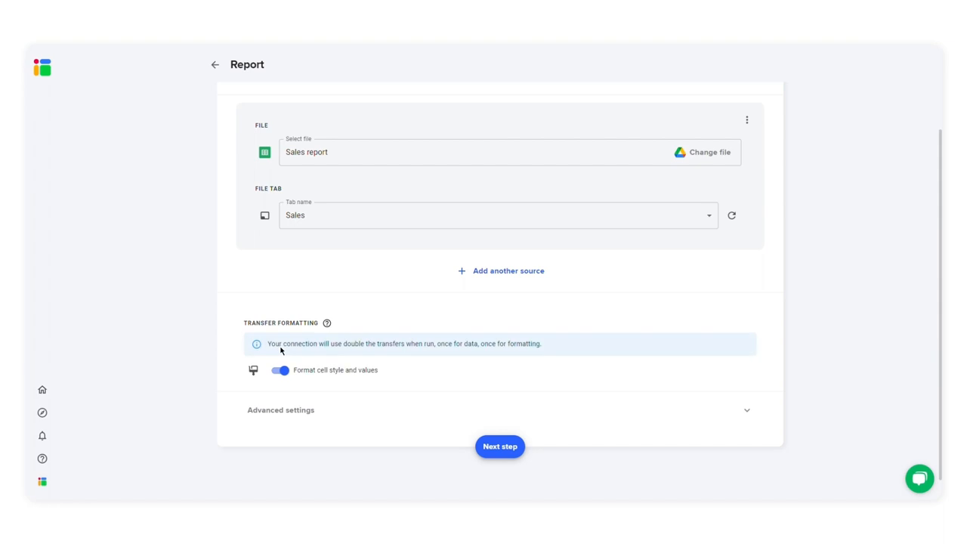
left_click(499, 445)
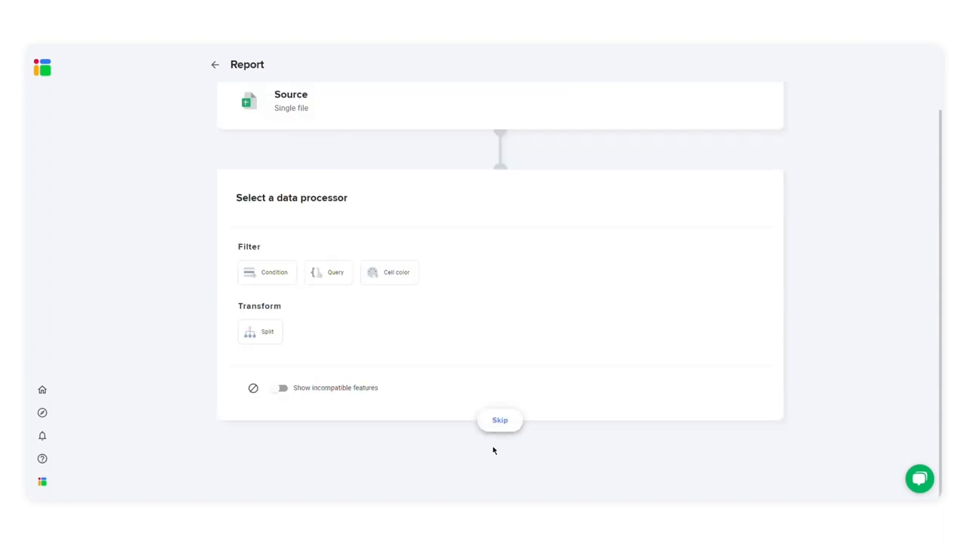
Step: Skip the data processor, send to a Google Sheets file and save, creating the Report spreadsheet
left_click(499, 420)
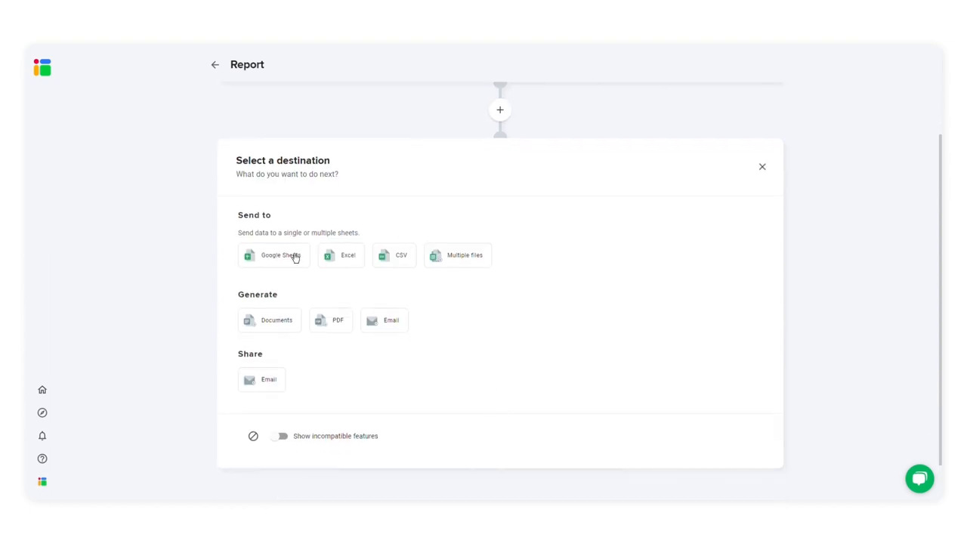
left_click(273, 254)
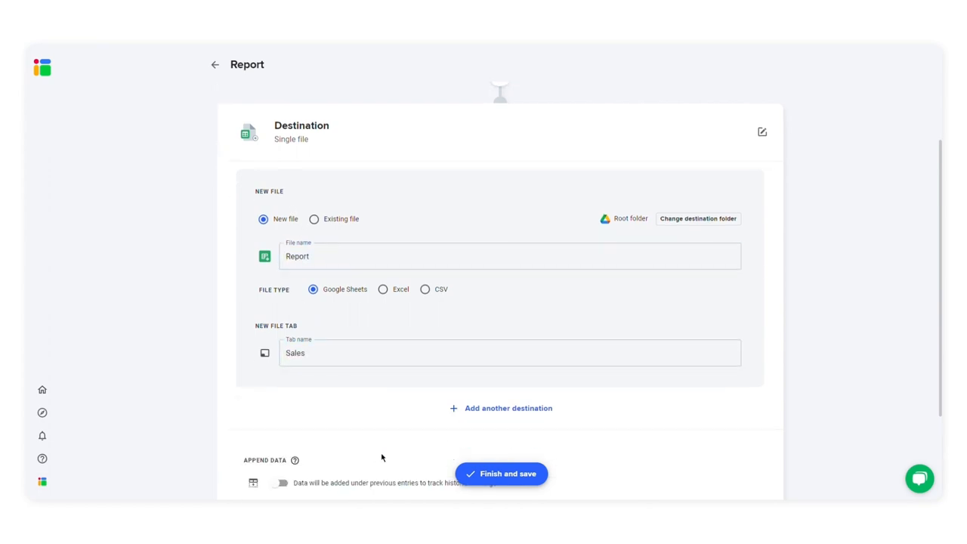
left_click(501, 474)
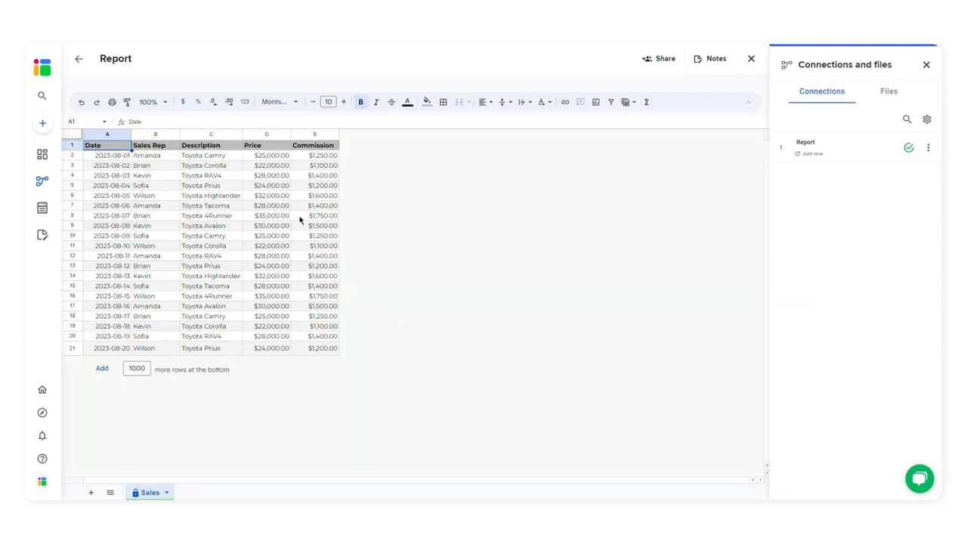
mouse_move(244, 145)
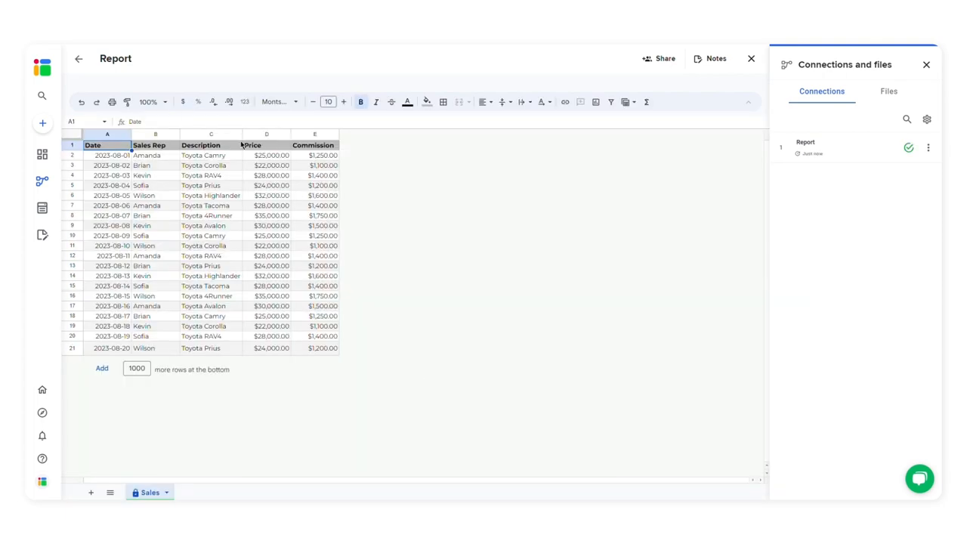